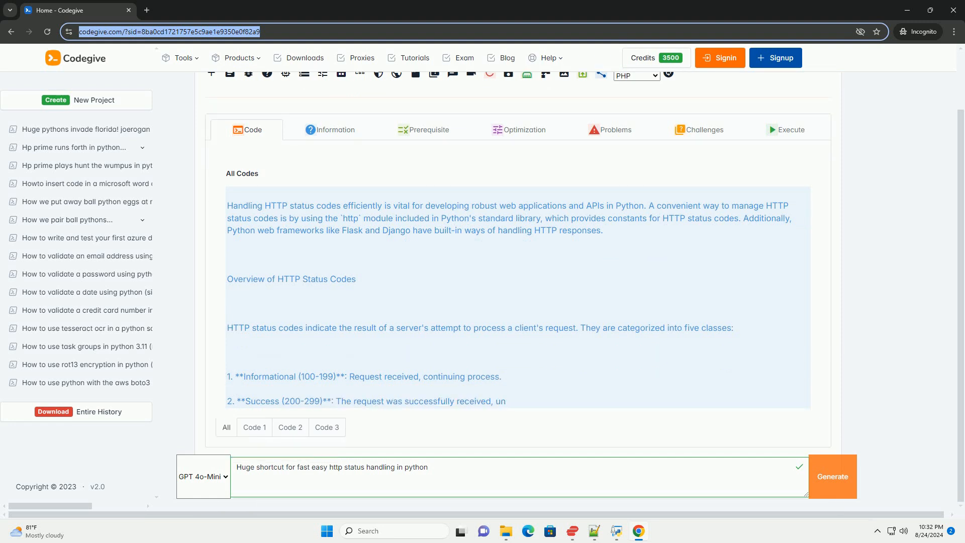
{"action": "scroll", "scroll_direction": "up", "scroll_amount": 3}
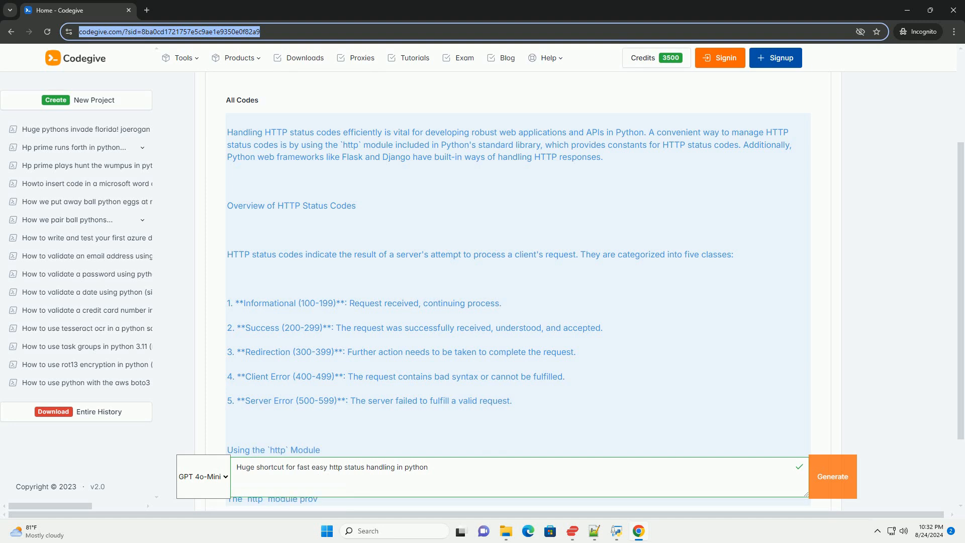
{"action": "scroll", "scroll_direction": "down", "scroll_amount": 3}
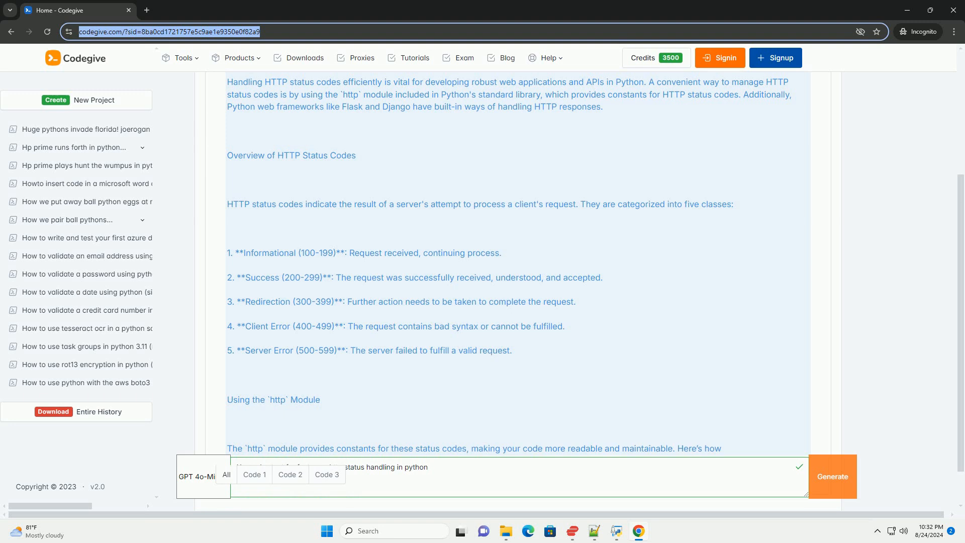
{"action": "scroll", "scroll_direction": "down", "scroll_amount": 3}
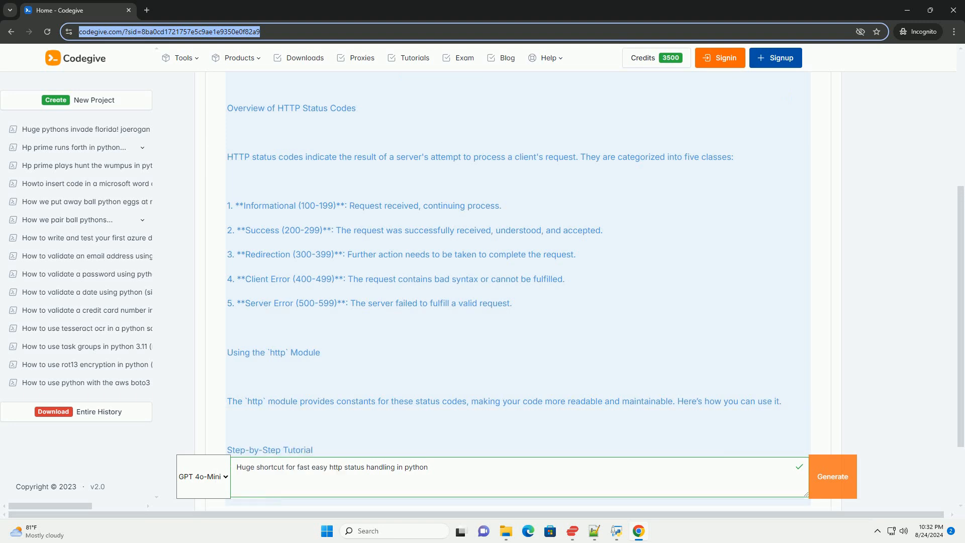
{"action": "scroll", "scroll_direction": "down", "scroll_amount": 3}
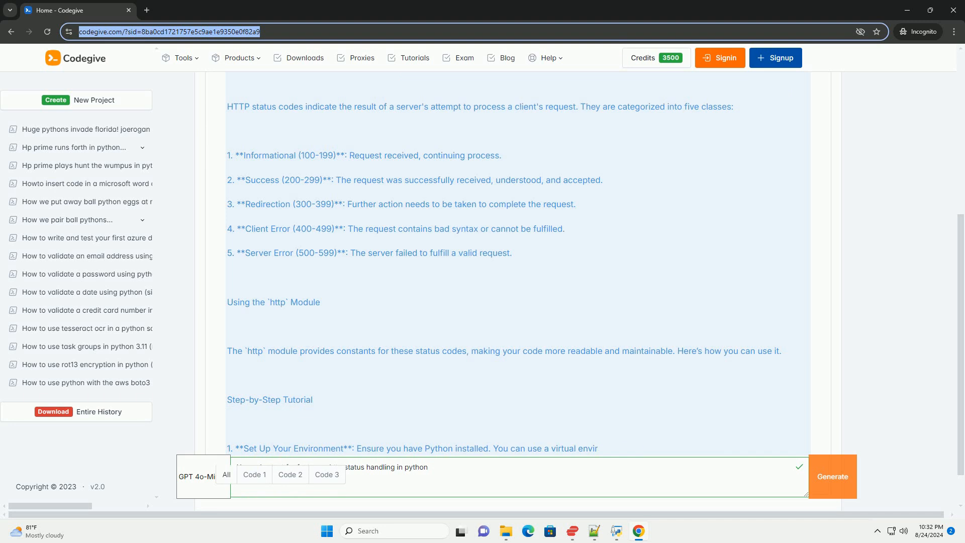
{"action": "scroll", "scroll_direction": "down", "scroll_amount": 3}
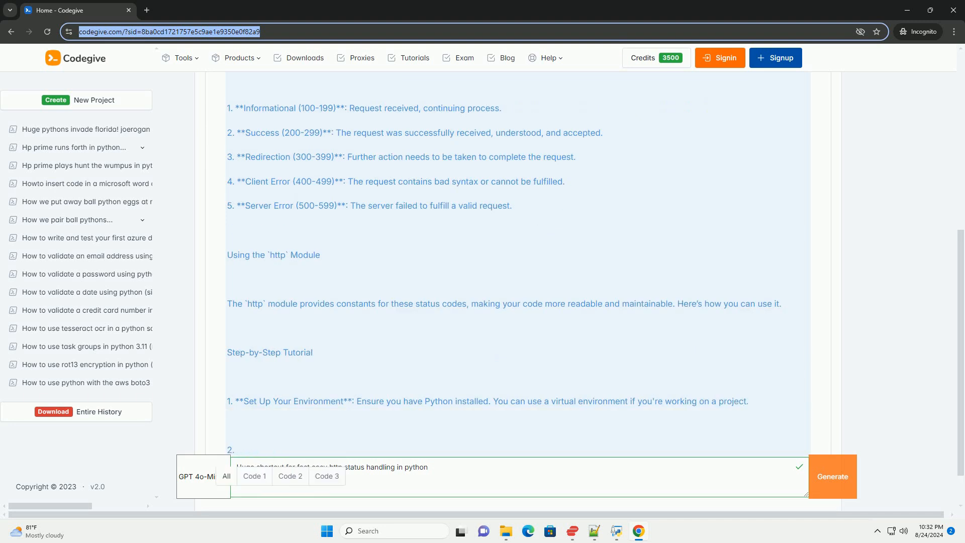
{"action": "scroll", "scroll_direction": "down", "scroll_amount": 3}
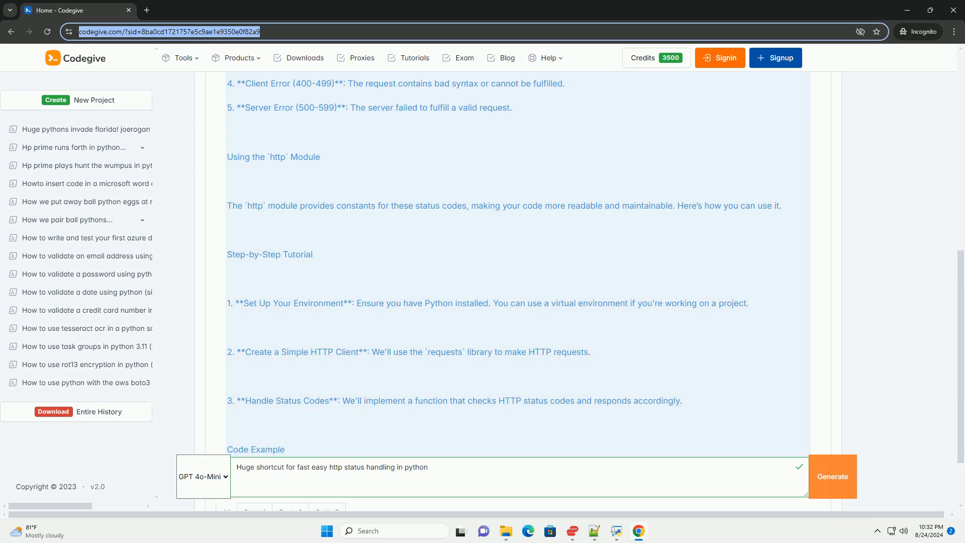
{"action": "scroll", "scroll_direction": "down", "scroll_amount": 3}
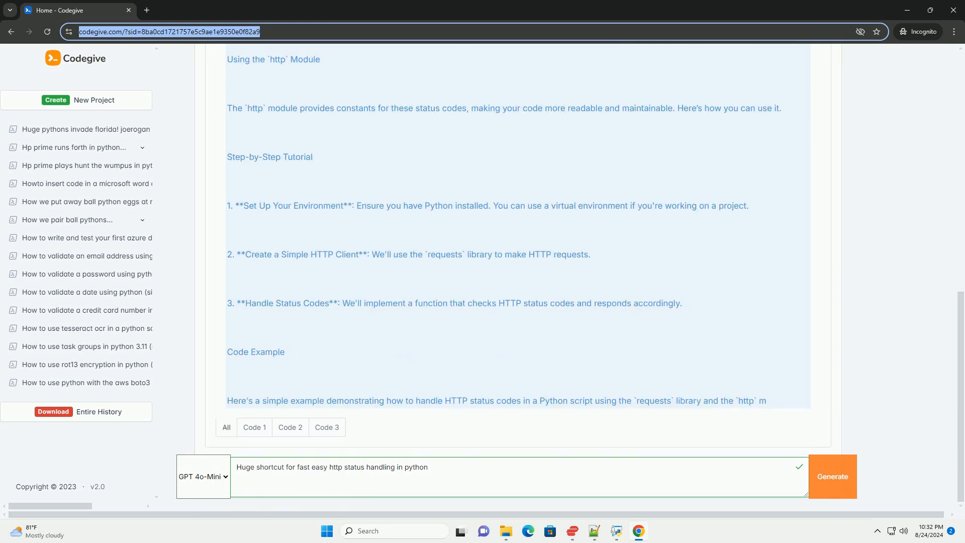
{"action": "scroll", "scroll_direction": "down", "scroll_amount": 3}
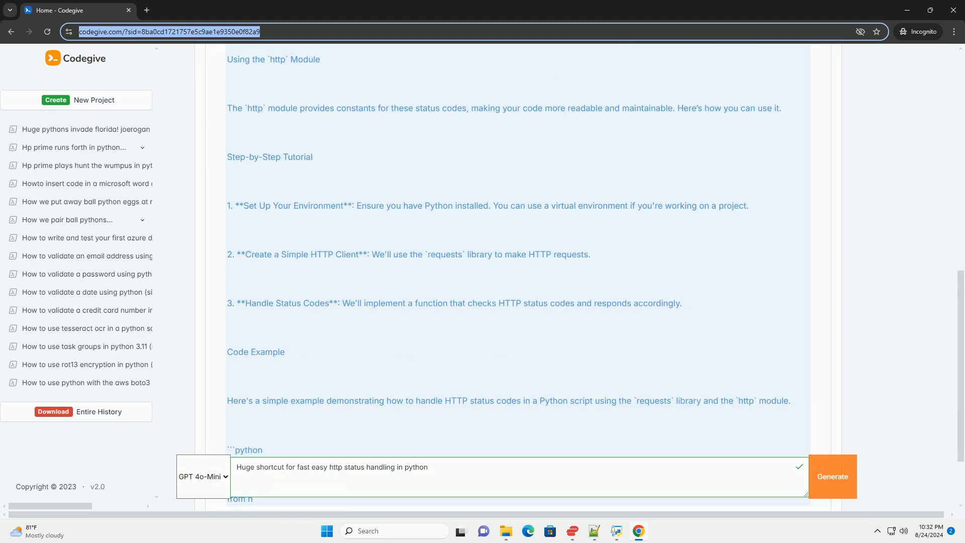
{"action": "scroll", "scroll_direction": "down", "scroll_amount": 3}
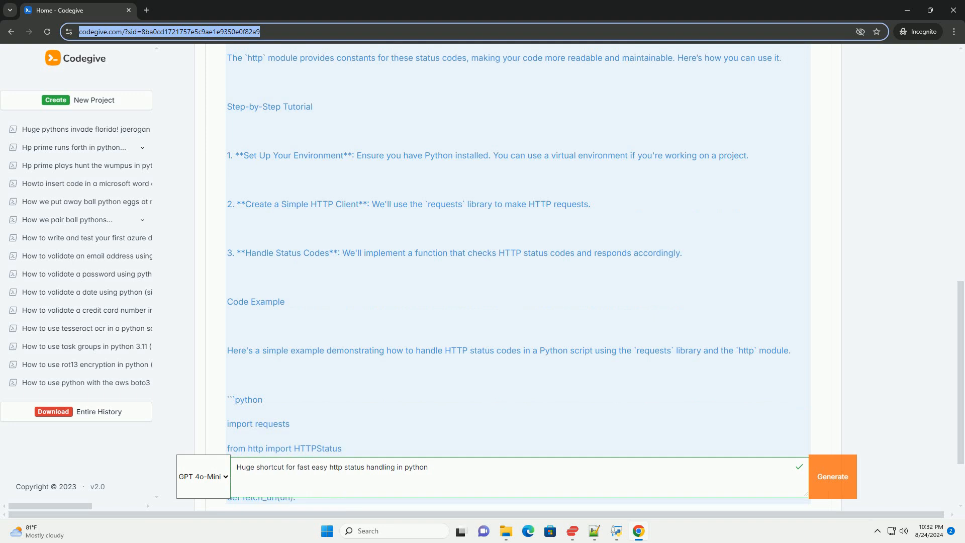
{"action": "scroll", "scroll_direction": "down", "scroll_amount": 3}
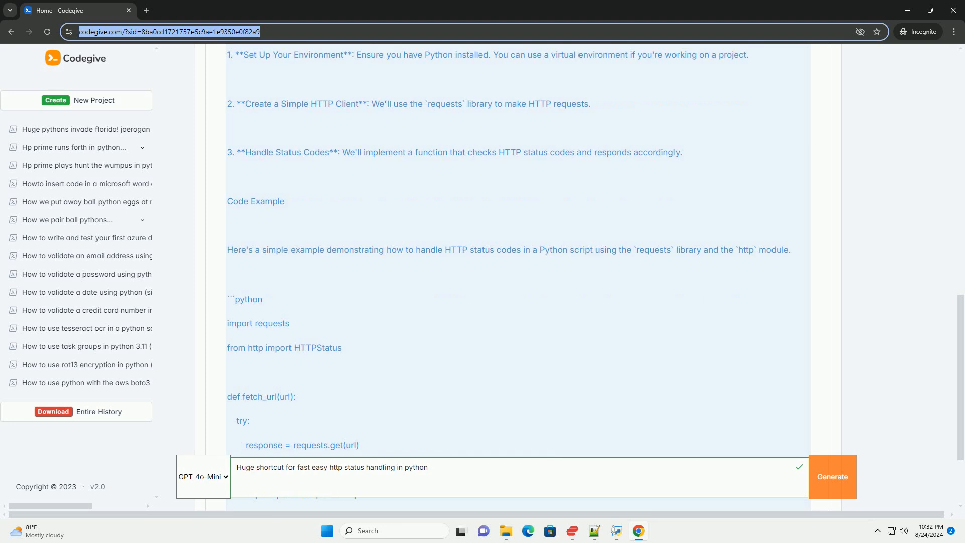
{"action": "scroll", "scroll_direction": "down", "scroll_amount": 3}
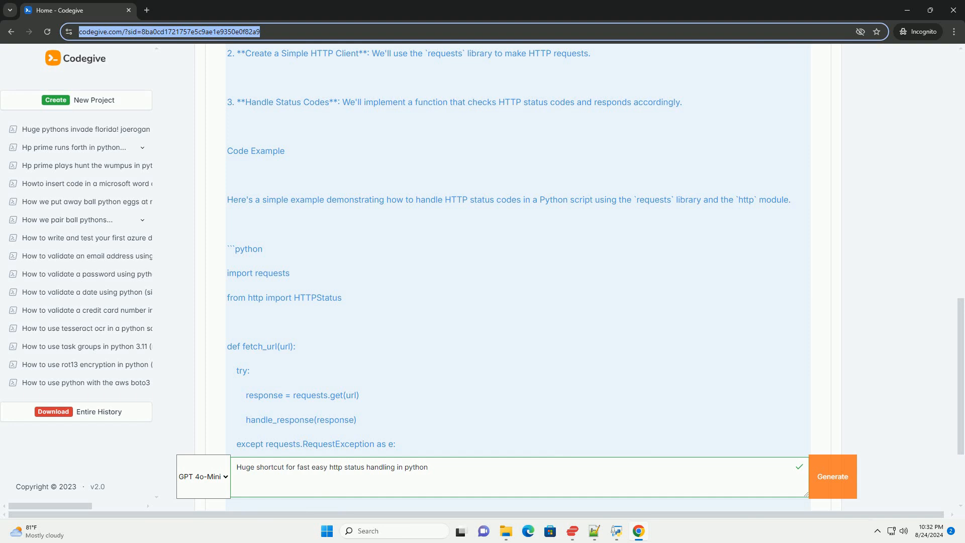
{"action": "scroll", "scroll_direction": "down", "scroll_amount": 3}
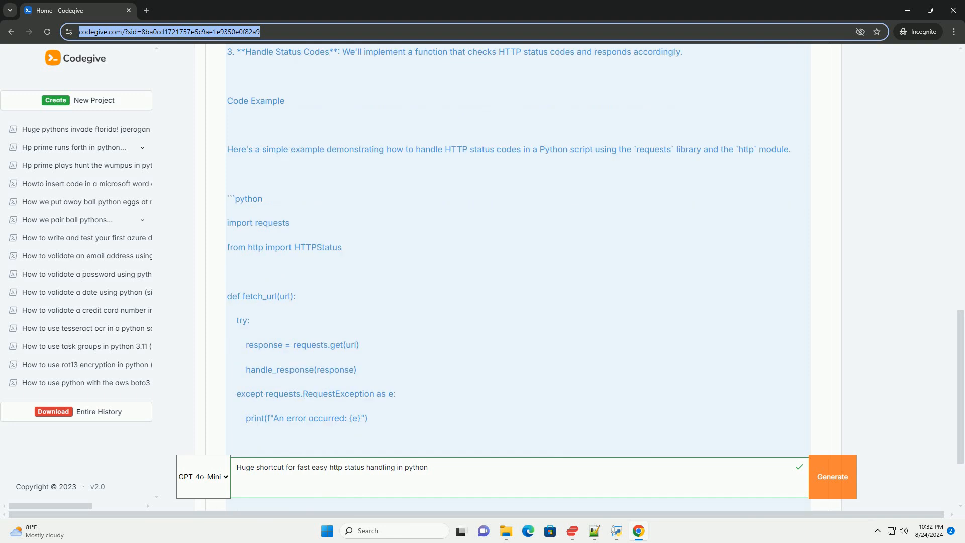
{"action": "scroll", "scroll_direction": "down", "scroll_amount": 3}
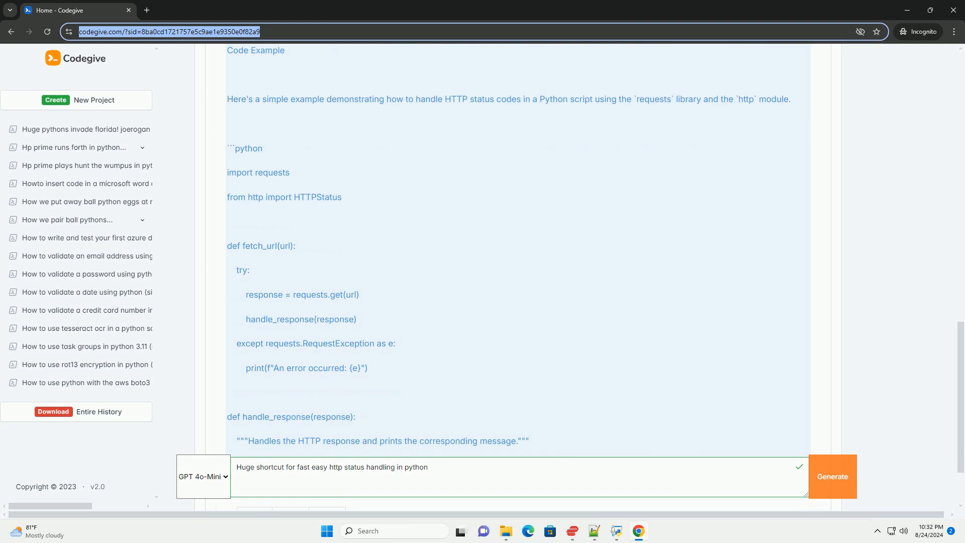
{"action": "scroll", "scroll_direction": "down", "scroll_amount": 3}
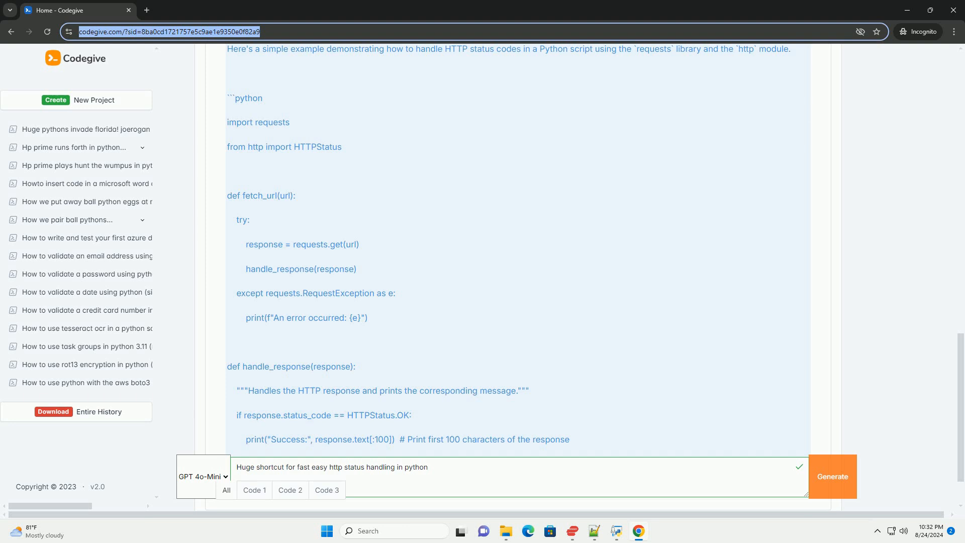
{"action": "scroll", "scroll_direction": "down", "scroll_amount": 3}
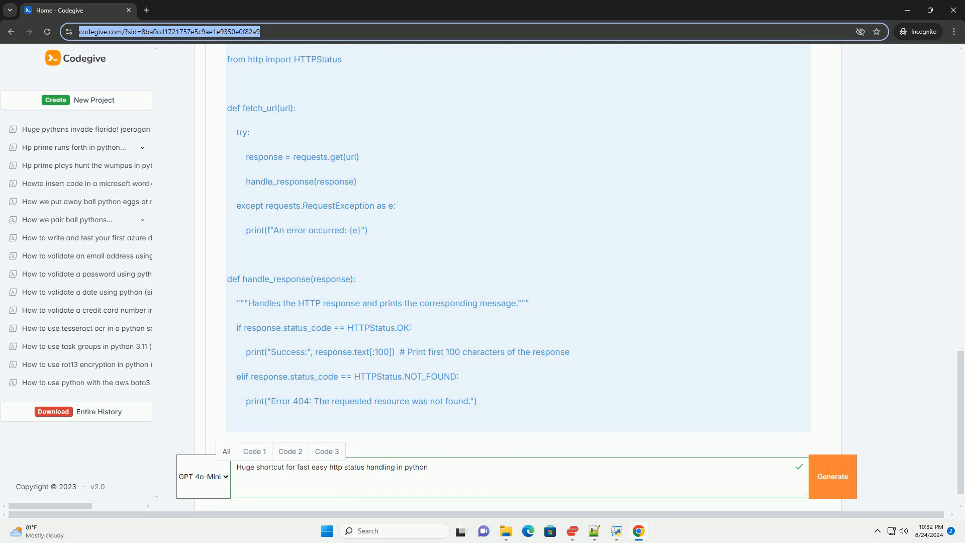
{"action": "scroll", "scroll_direction": "down", "scroll_amount": 3}
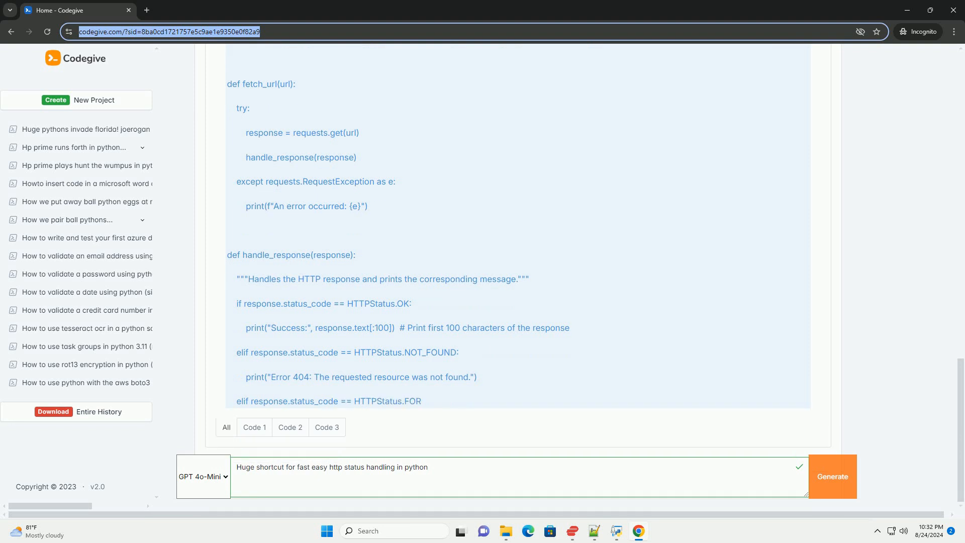
{"action": "scroll", "scroll_direction": "down", "scroll_amount": 3}
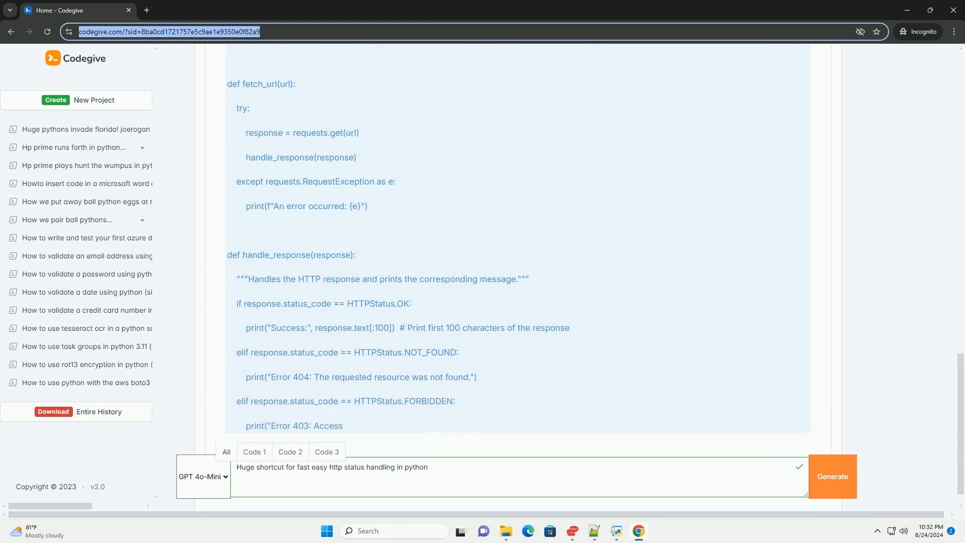
{"action": "scroll", "scroll_direction": "up", "scroll_amount": 3}
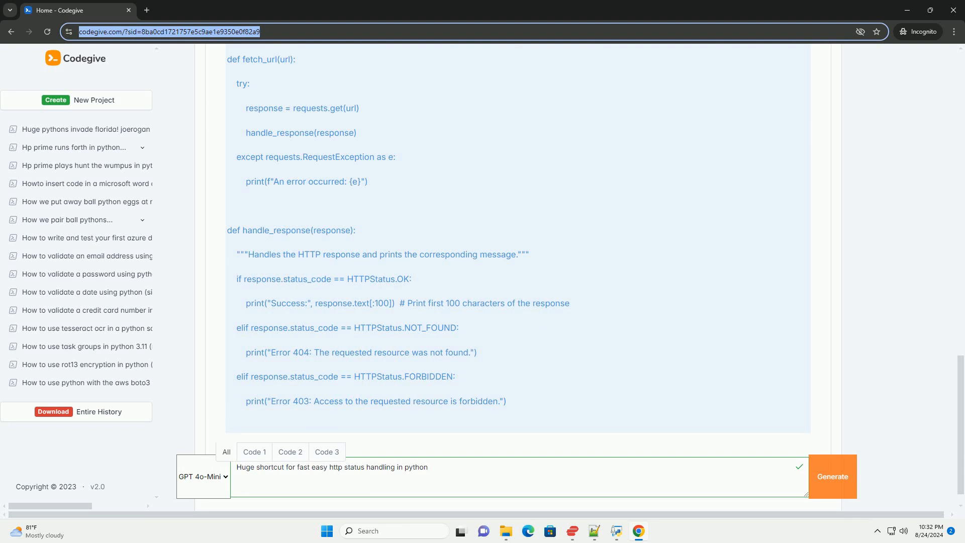
{"action": "scroll", "scroll_direction": "down", "scroll_amount": 3}
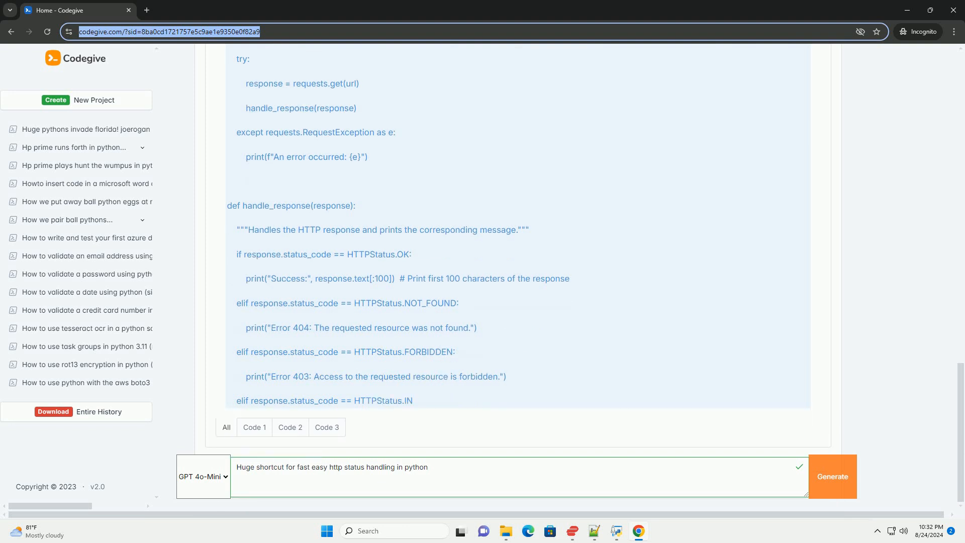
{"action": "scroll", "scroll_direction": "down", "scroll_amount": 3}
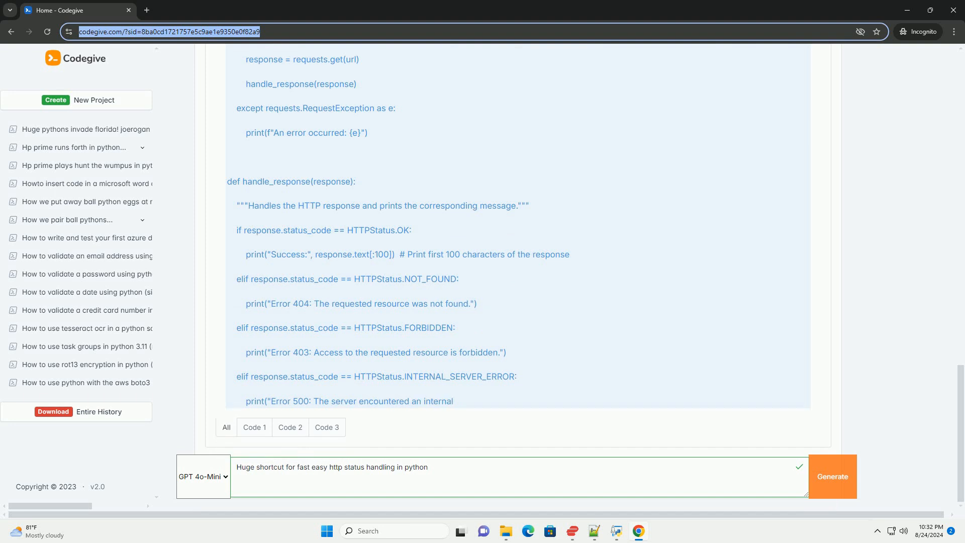
{"action": "scroll", "scroll_direction": "down", "scroll_amount": 3}
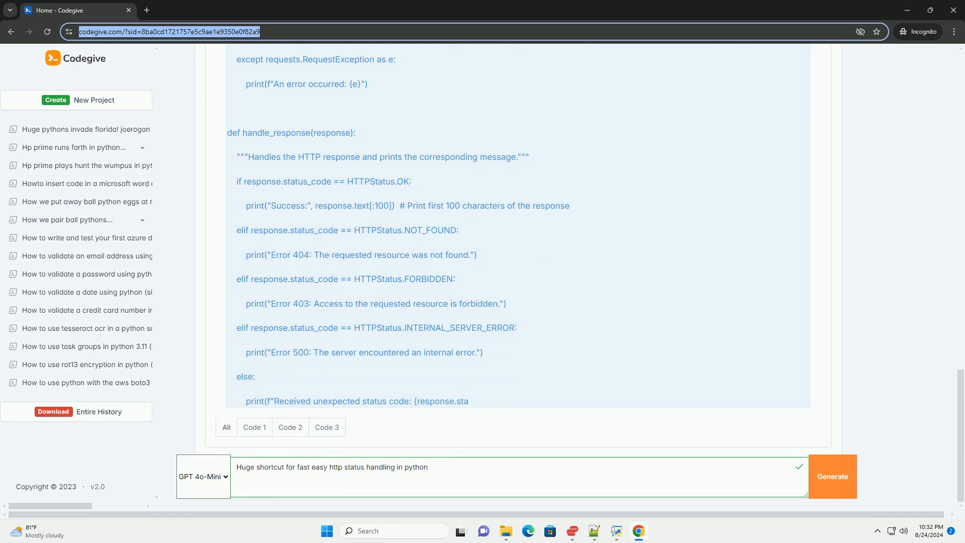
{"action": "scroll", "scroll_direction": "down", "scroll_amount": 3}
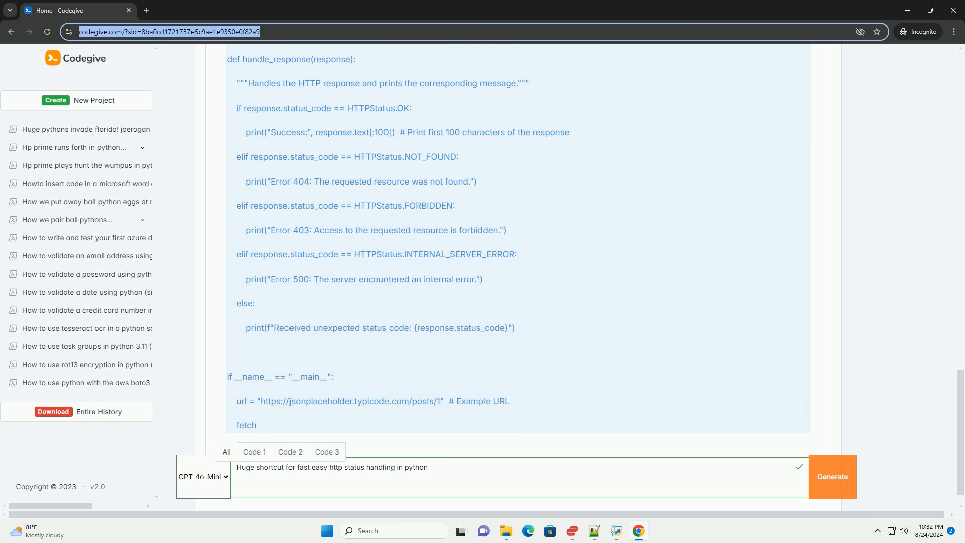
{"action": "scroll", "scroll_direction": "down", "scroll_amount": 3}
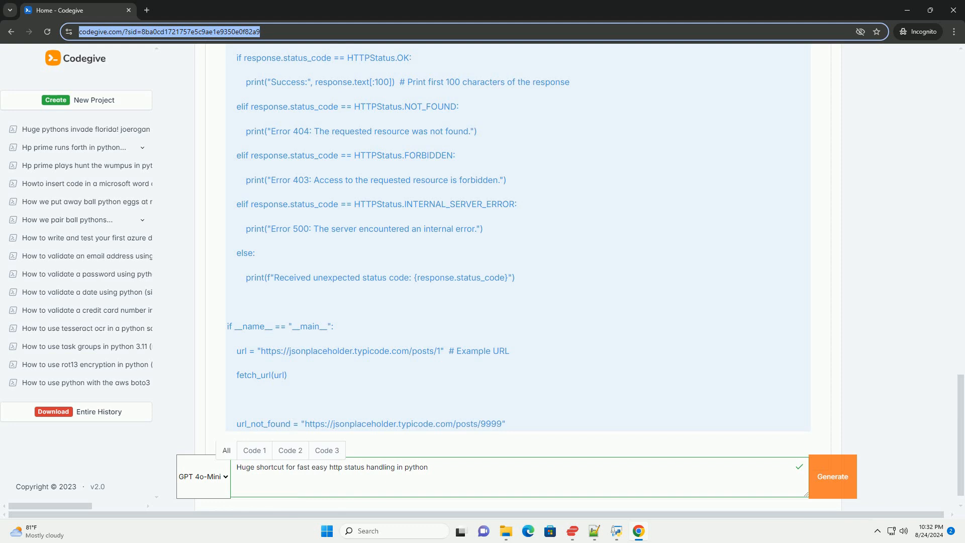
{"action": "scroll", "scroll_direction": "down", "scroll_amount": 3}
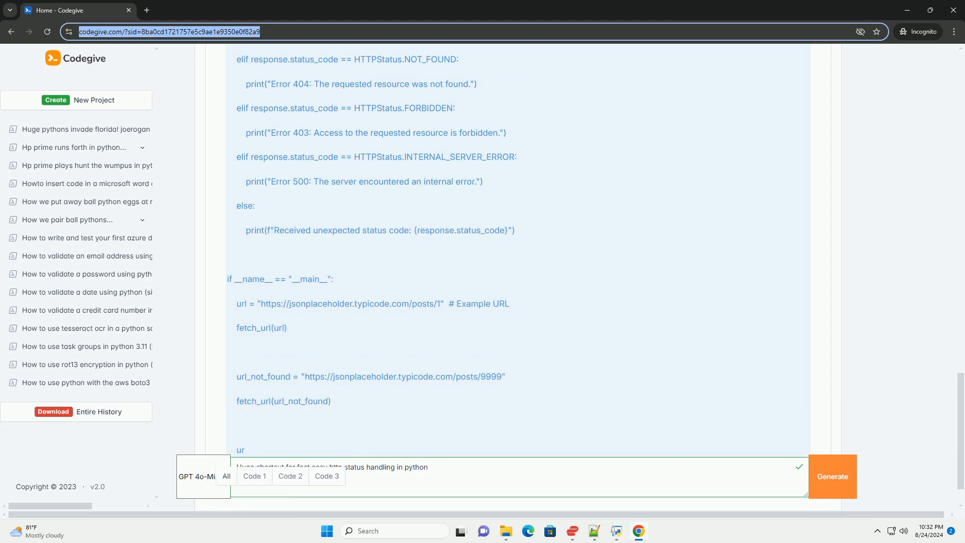
{"action": "scroll", "scroll_direction": "down", "scroll_amount": 3}
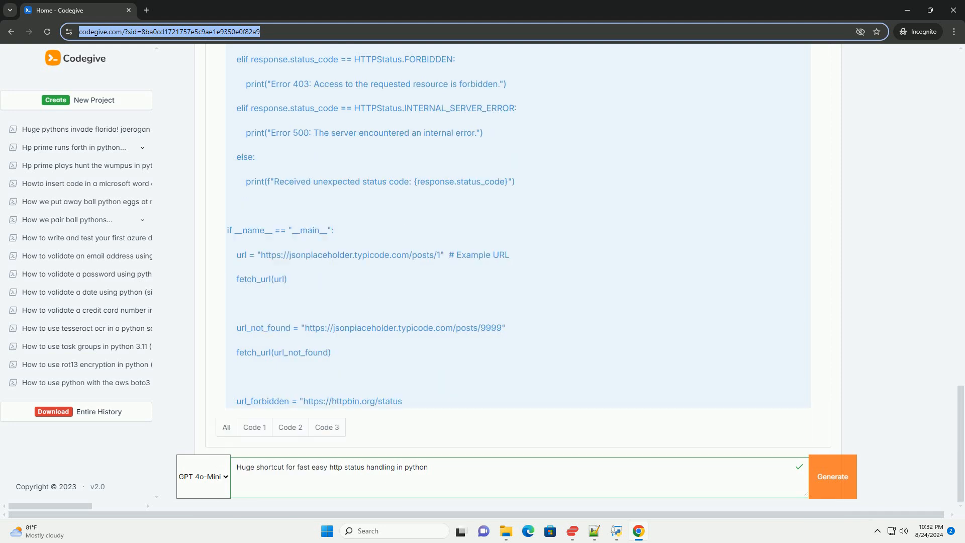
{"action": "scroll", "scroll_direction": "down", "scroll_amount": 3}
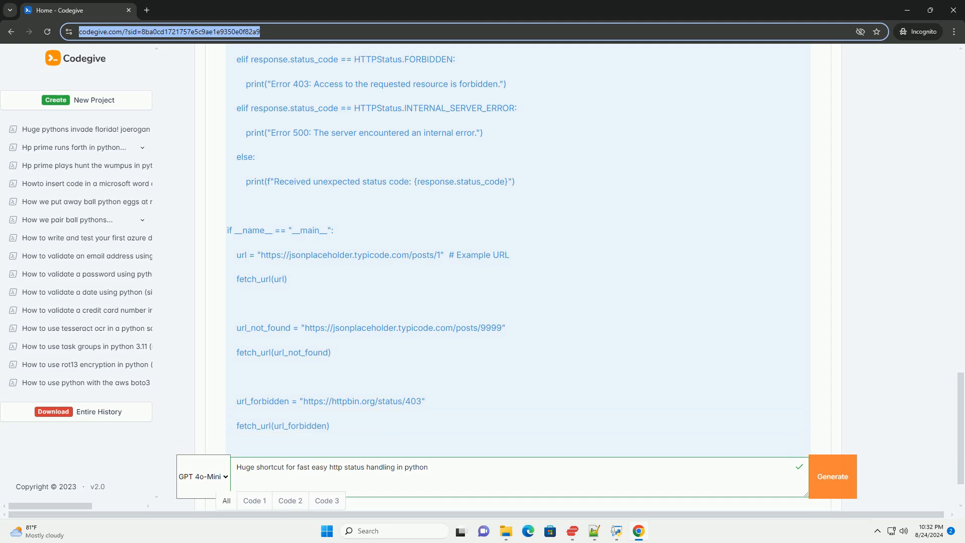
{"action": "scroll", "scroll_direction": "down", "scroll_amount": 3}
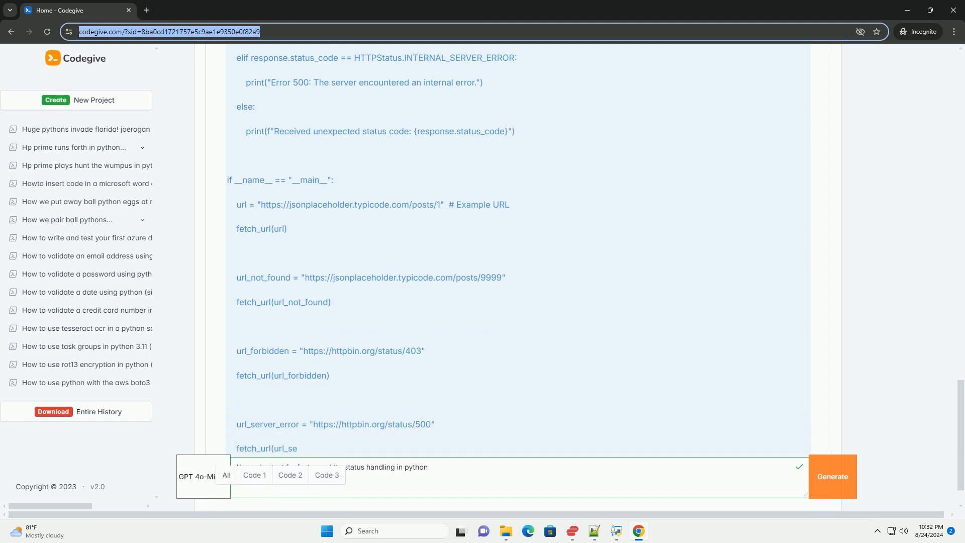
{"action": "scroll", "scroll_direction": "down", "scroll_amount": 3}
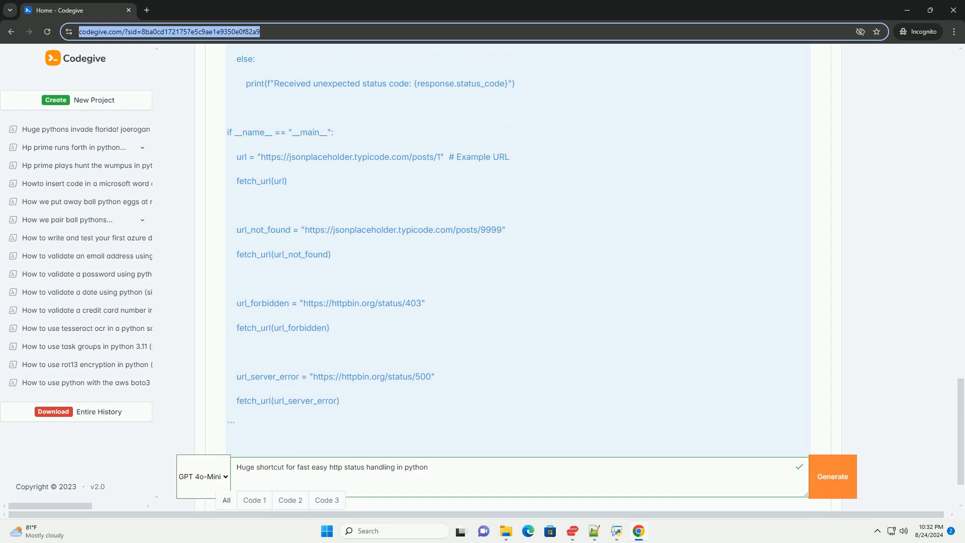
{"action": "scroll", "scroll_direction": "down", "scroll_amount": 3}
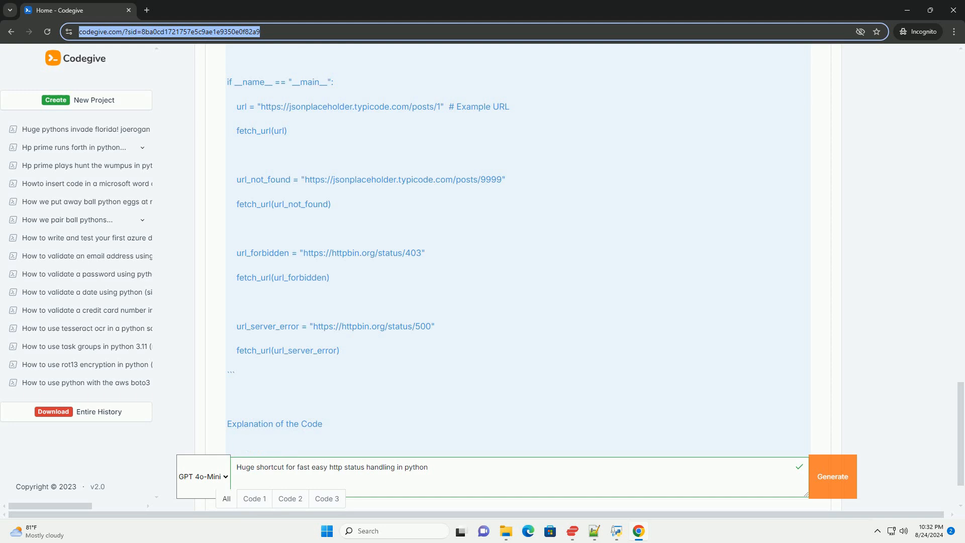
{"action": "scroll", "scroll_direction": "down", "scroll_amount": 3}
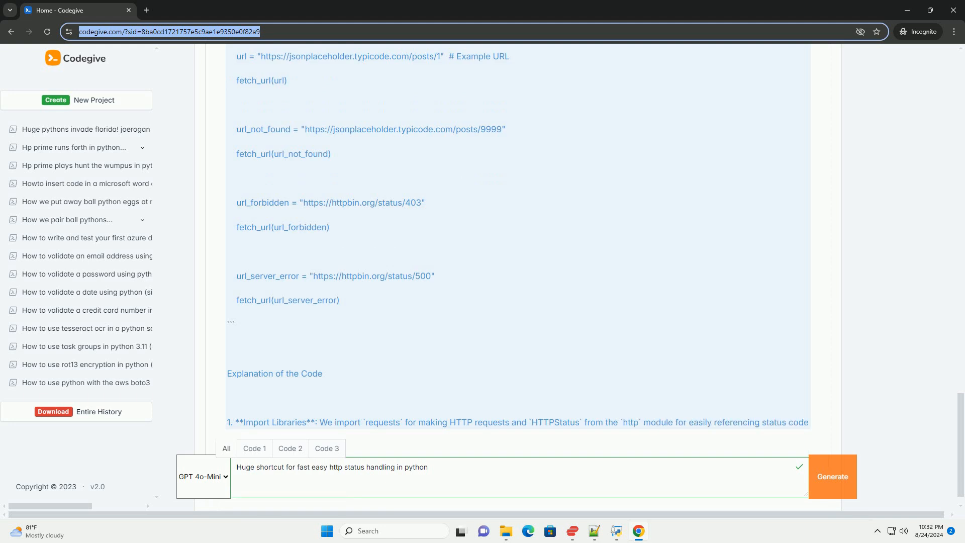
{"action": "scroll", "scroll_direction": "down", "scroll_amount": 3}
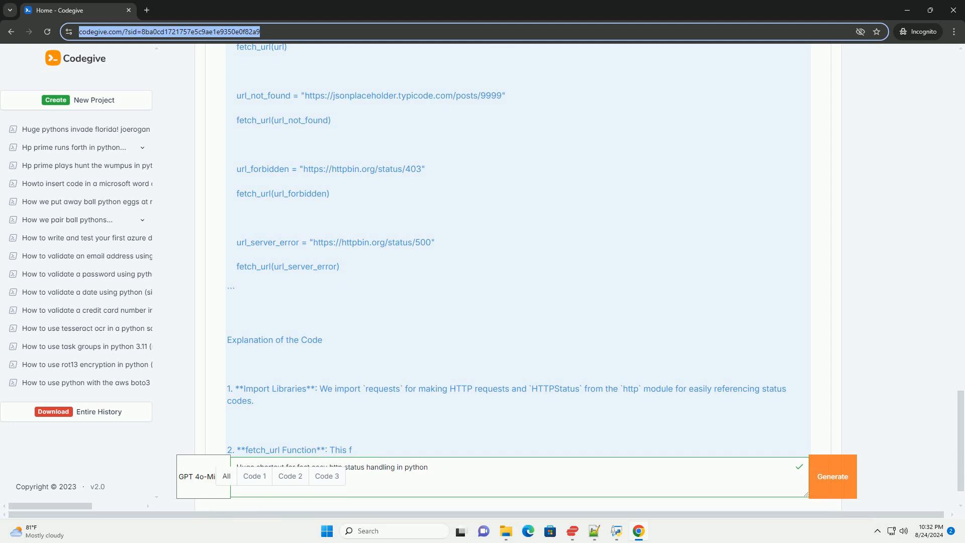
{"action": "scroll", "scroll_direction": "down", "scroll_amount": 3}
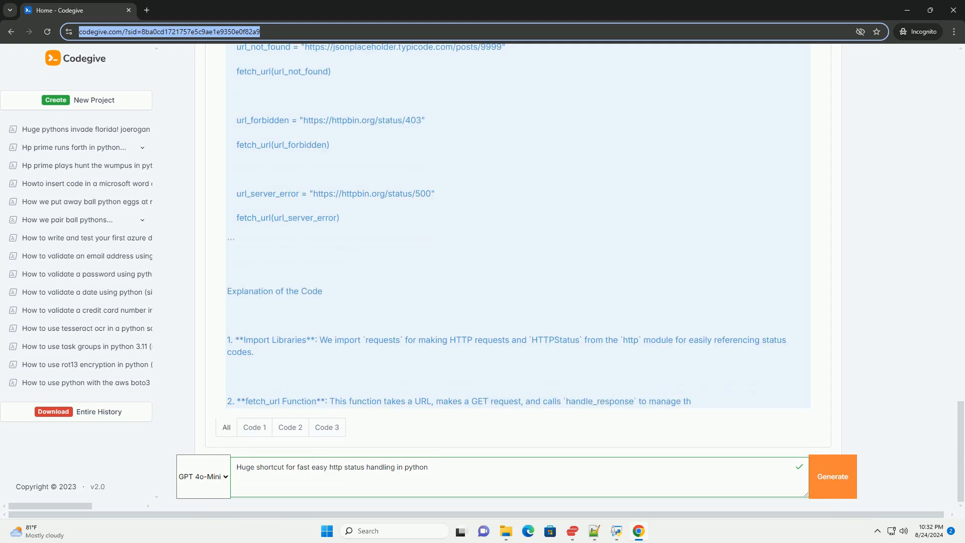
{"action": "scroll", "scroll_direction": "down", "scroll_amount": 3}
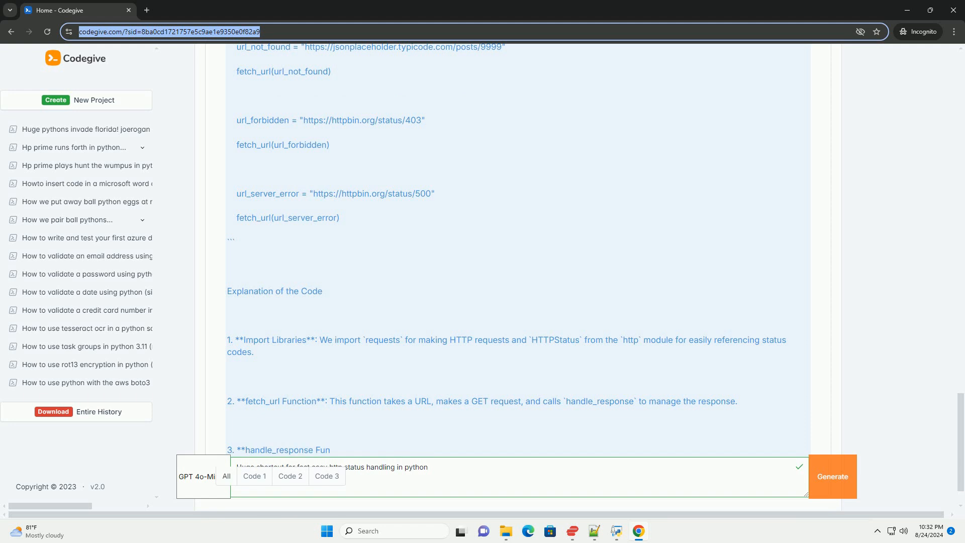
{"action": "scroll", "scroll_direction": "down", "scroll_amount": 3}
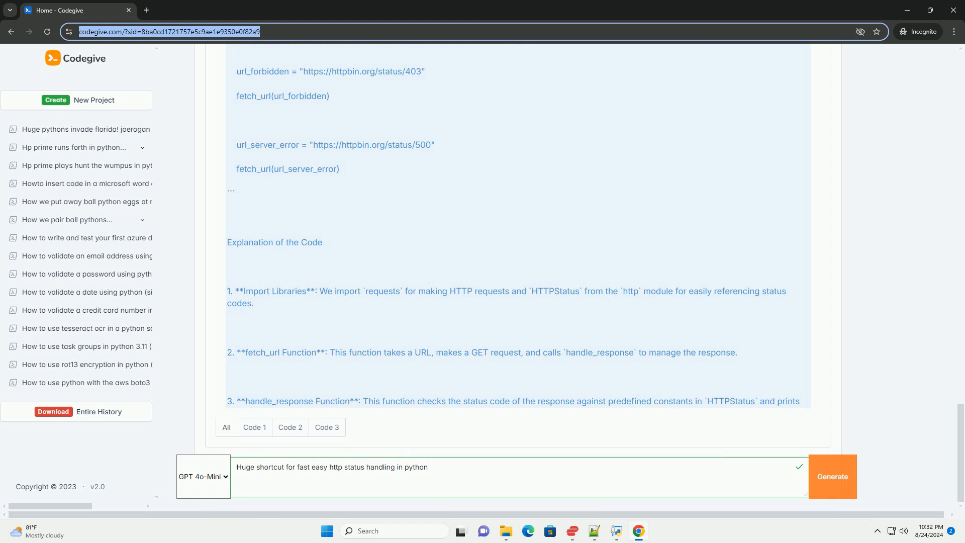
{"action": "scroll", "scroll_direction": "down", "scroll_amount": 3}
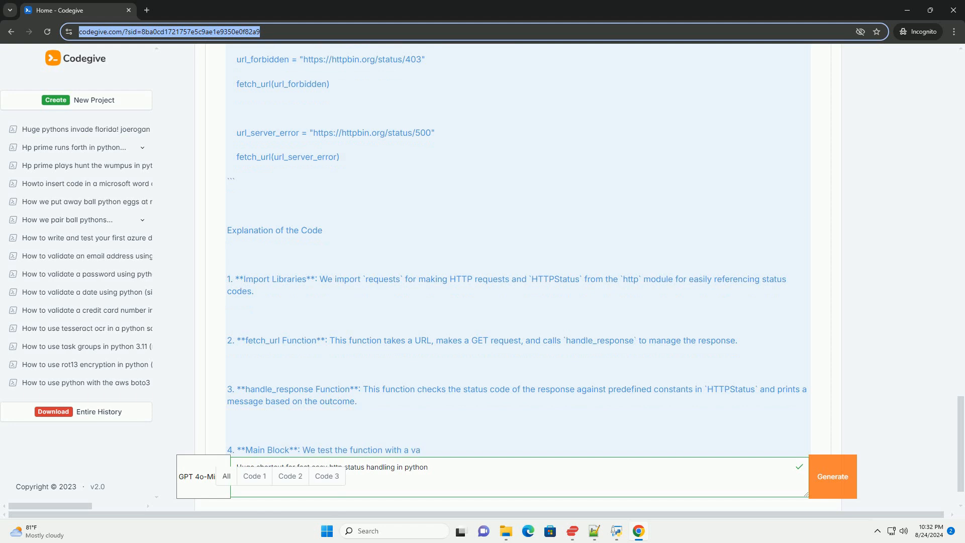
{"action": "scroll", "scroll_direction": "down", "scroll_amount": 3}
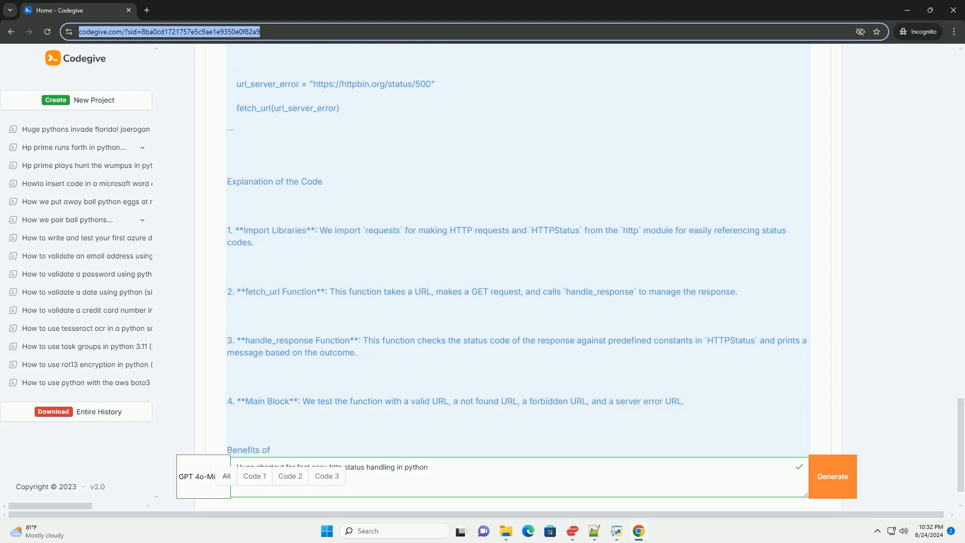
{"action": "scroll", "scroll_direction": "down", "scroll_amount": 3}
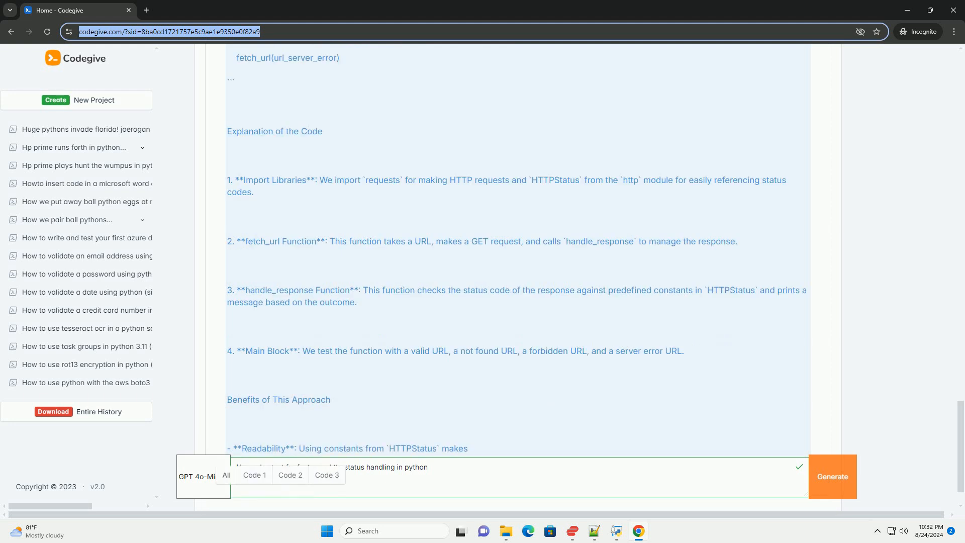
{"action": "scroll", "scroll_direction": "down", "scroll_amount": 3}
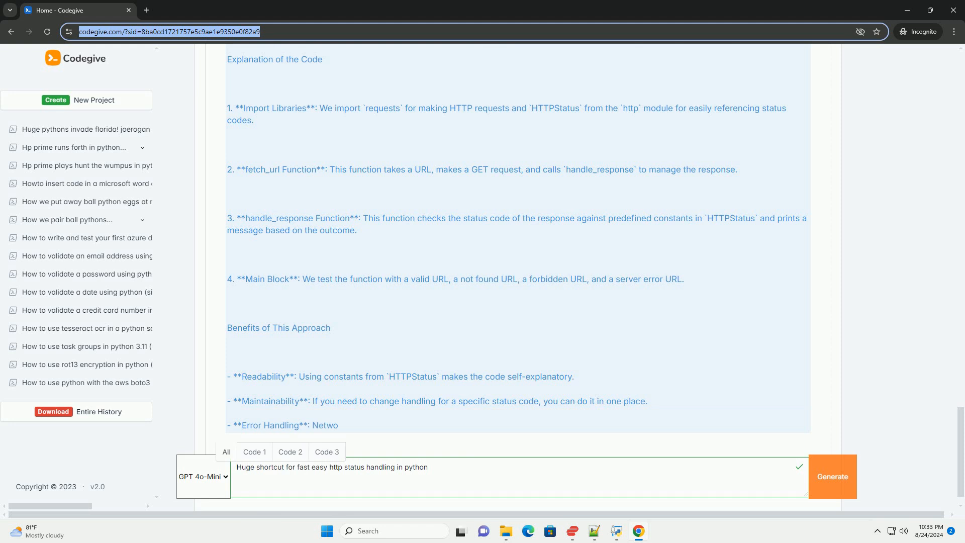
{"action": "scroll", "scroll_direction": "down", "scroll_amount": 3}
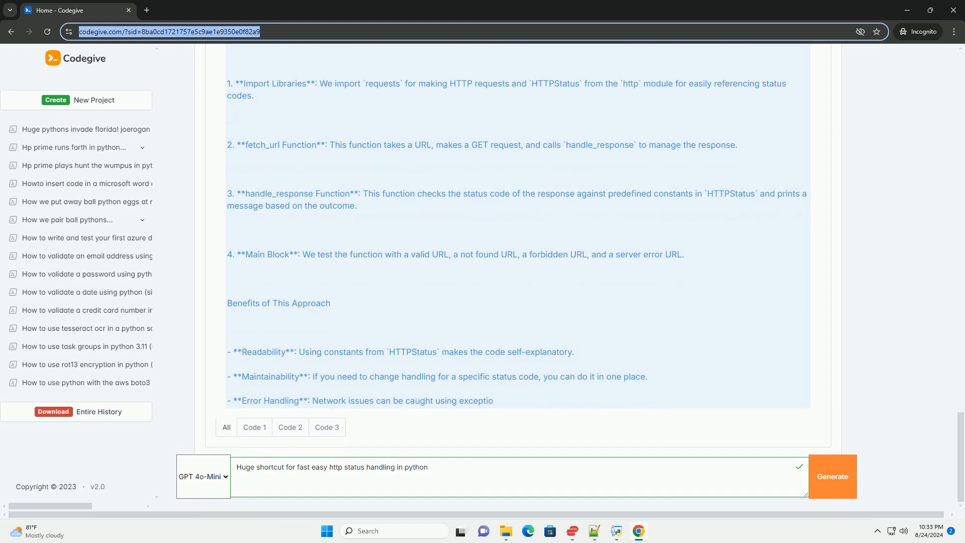
{"action": "scroll", "scroll_direction": "down", "scroll_amount": 3}
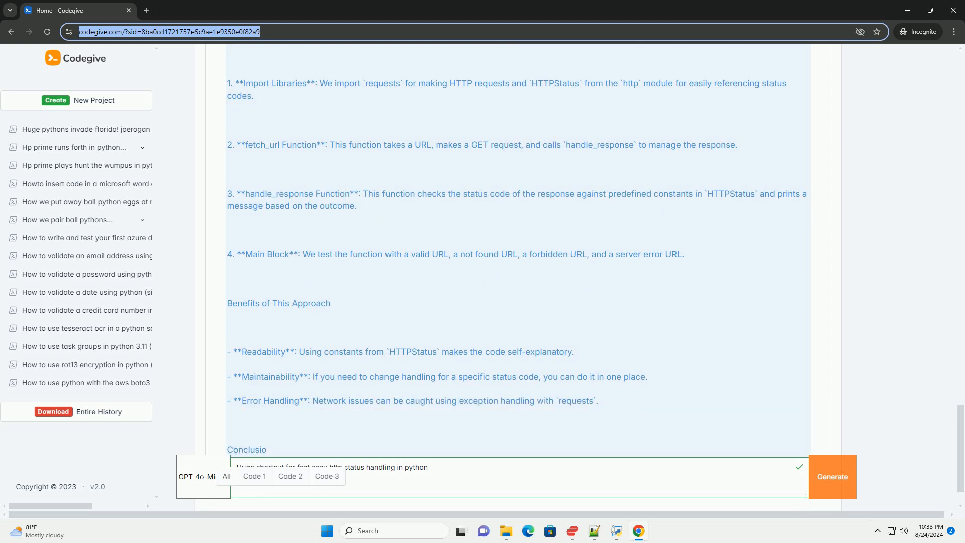
{"action": "scroll", "scroll_direction": "down", "scroll_amount": 3}
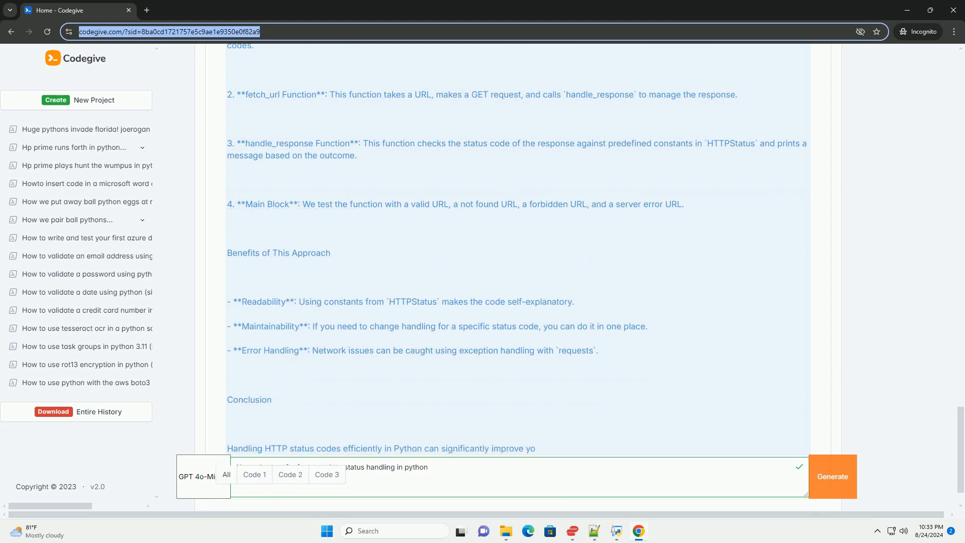
{"action": "scroll", "scroll_direction": "down", "scroll_amount": 3}
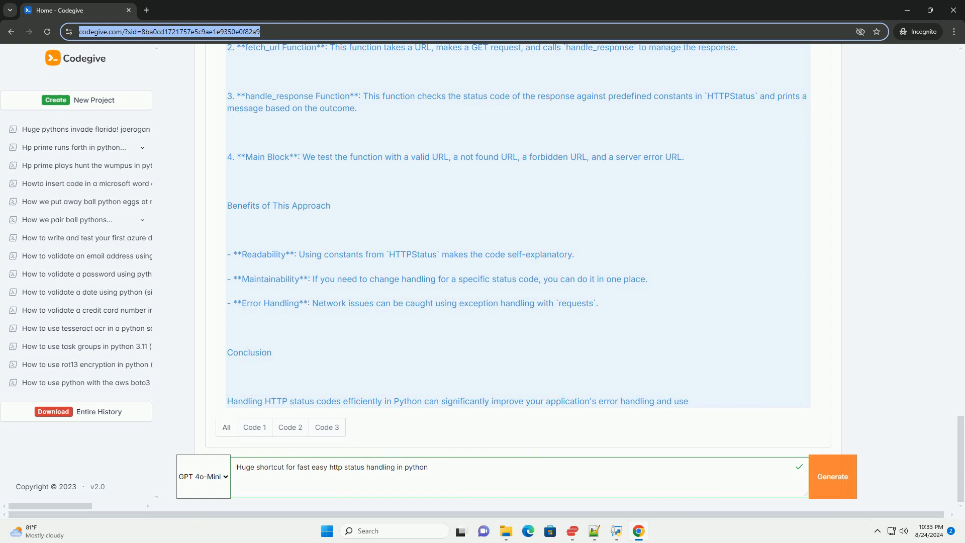